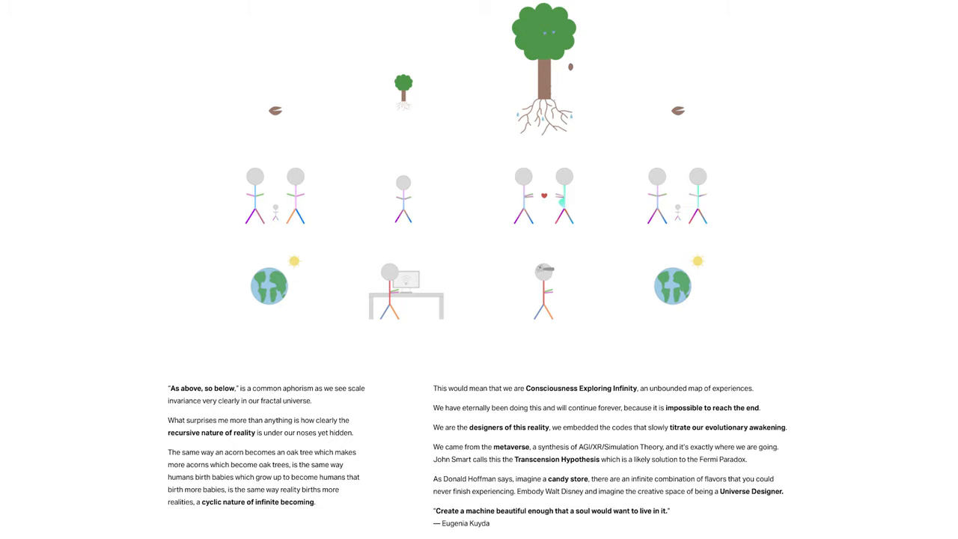
pyautogui.scroll(-3)
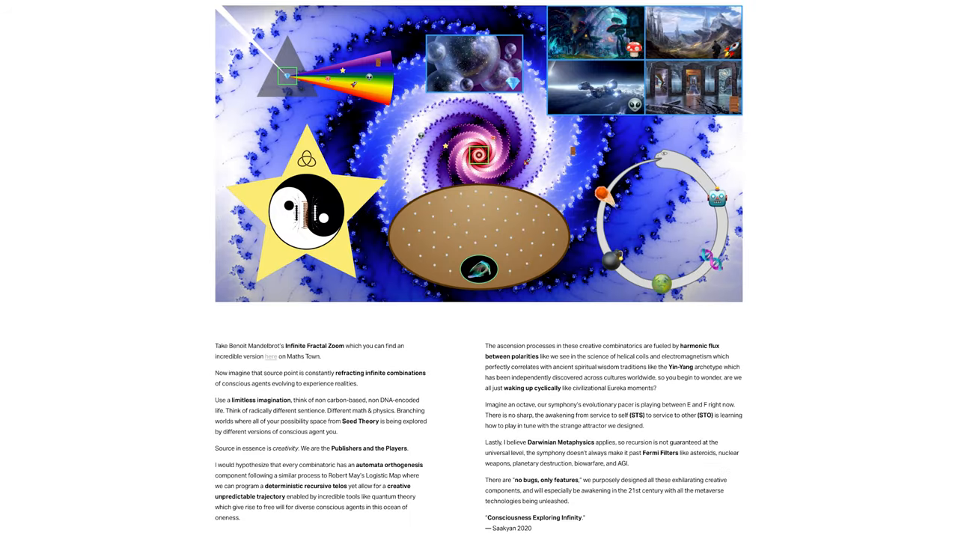